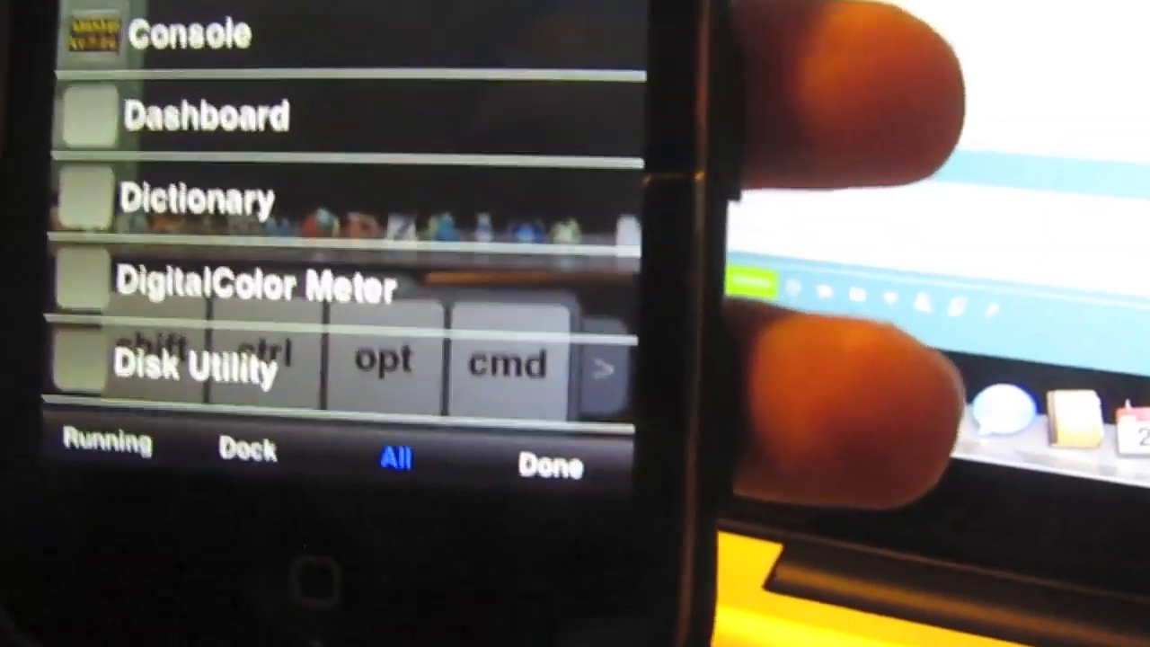
pyautogui.scroll(-3)
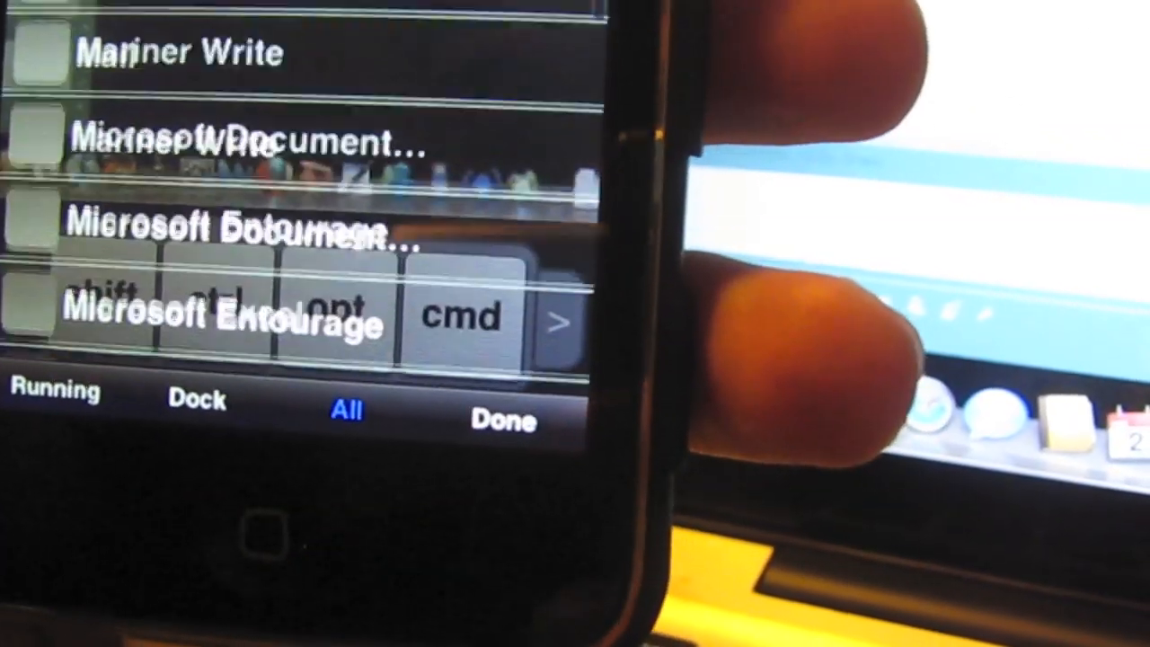
pyautogui.scroll(-3)
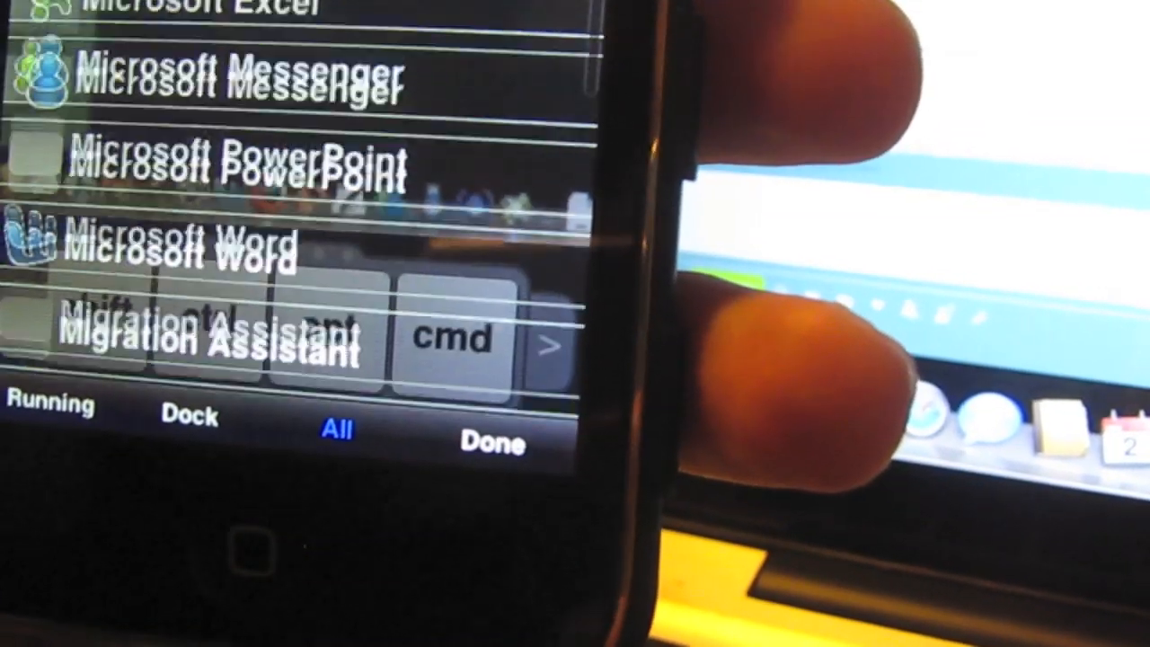
pyautogui.scroll(-3)
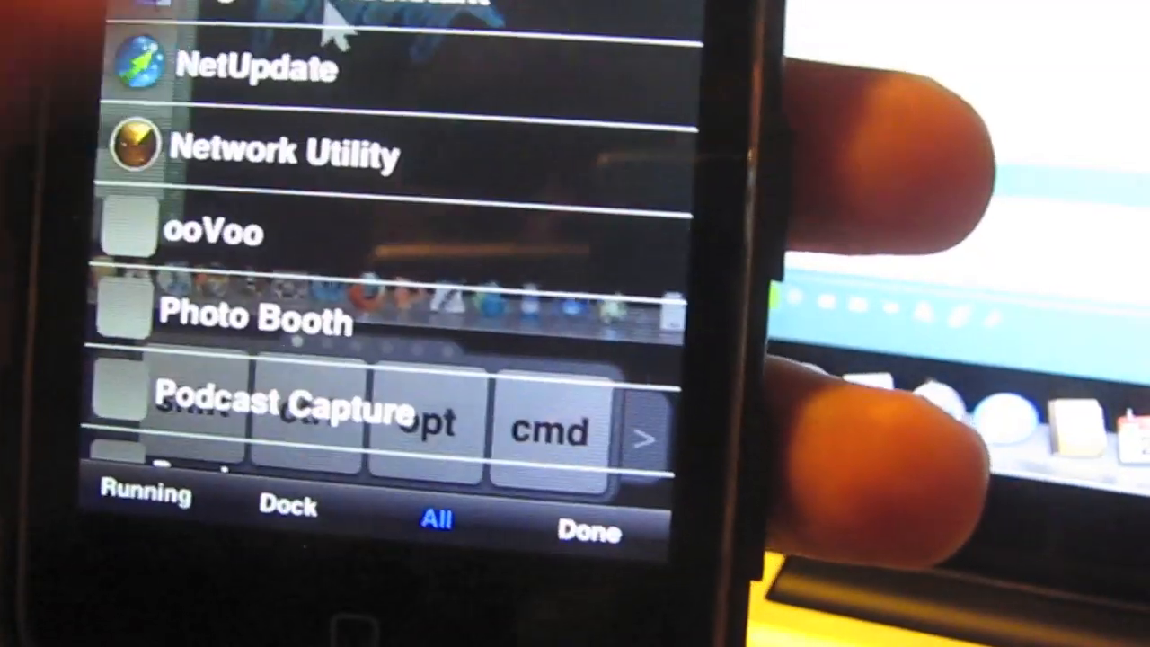
pyautogui.scroll(-3)
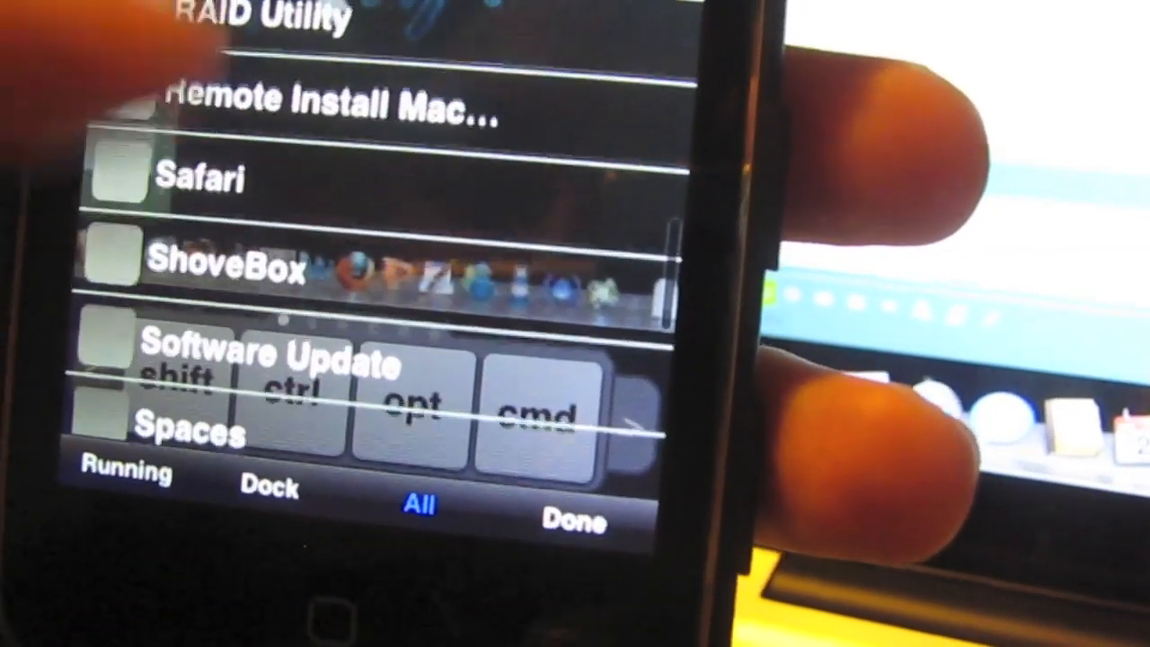
pyautogui.scroll(-3)
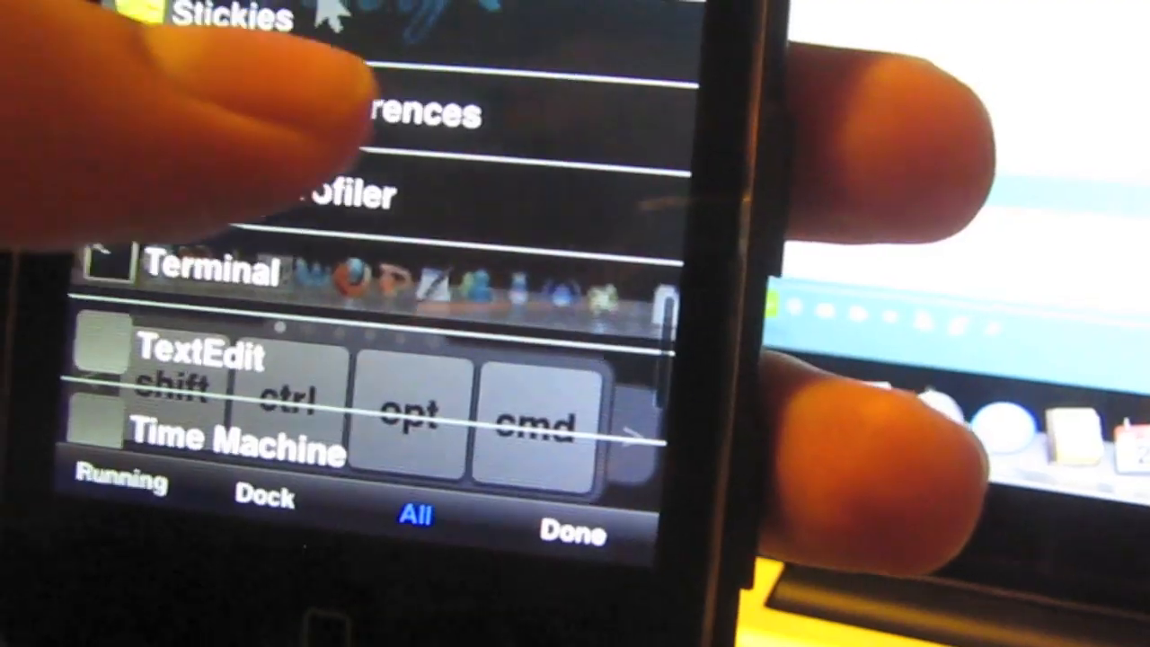